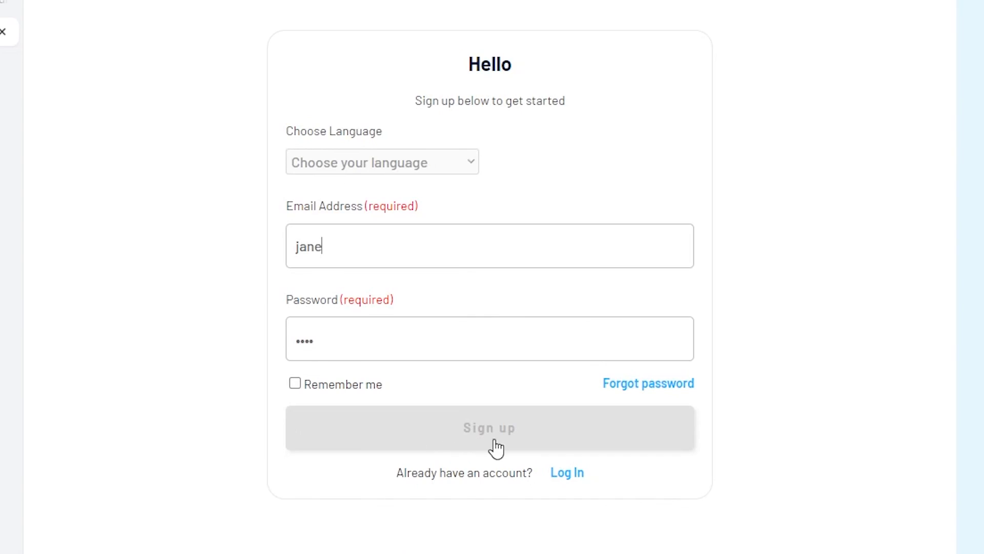
{"action": "mouse_move", "coordinate": [453, 442]}
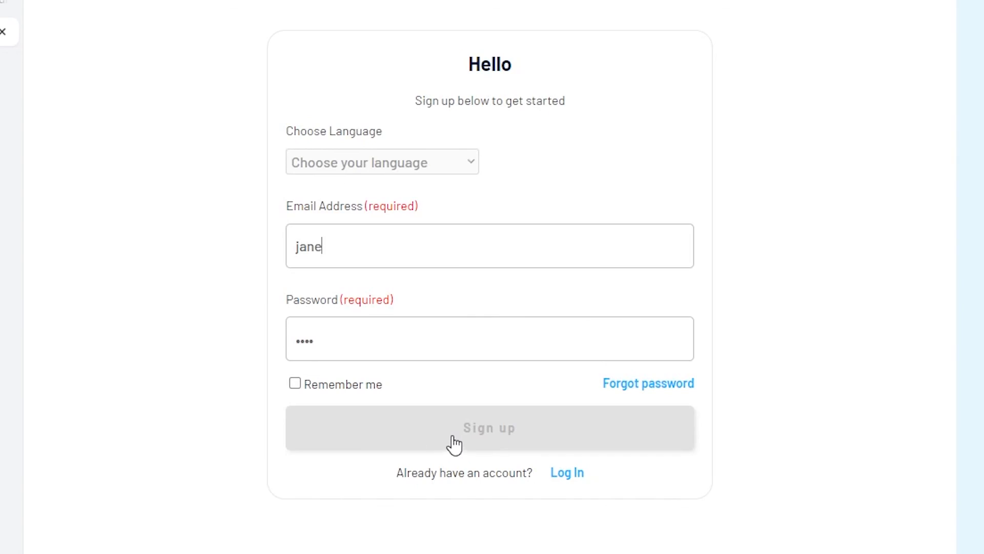
{"action": "mouse_move", "coordinate": [397, 254]}
{"action": "type", "text": "@sample.com"}
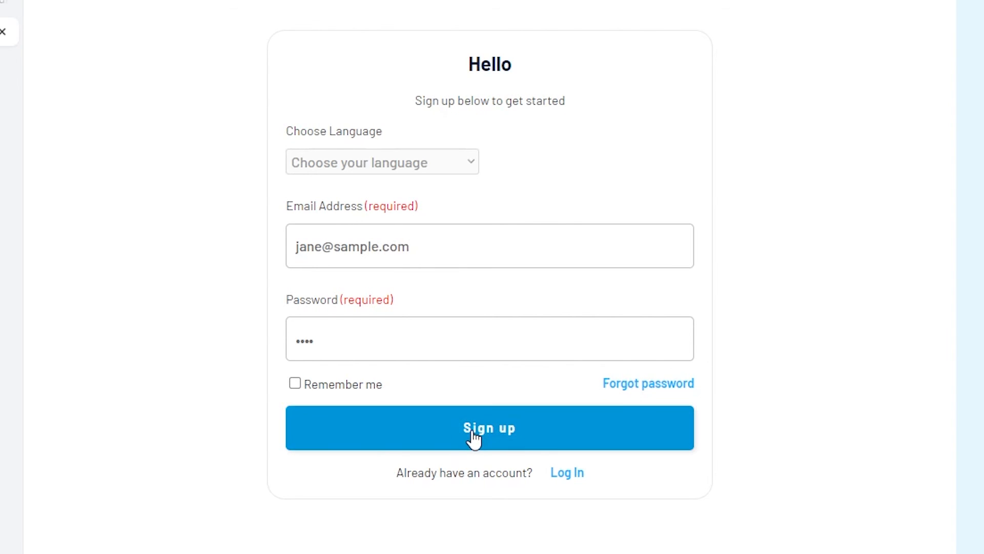
Step: Disable the Sign up button's conditional that greys it out for invalid email or password
{"action": "left_click", "coordinate": [489, 427]}
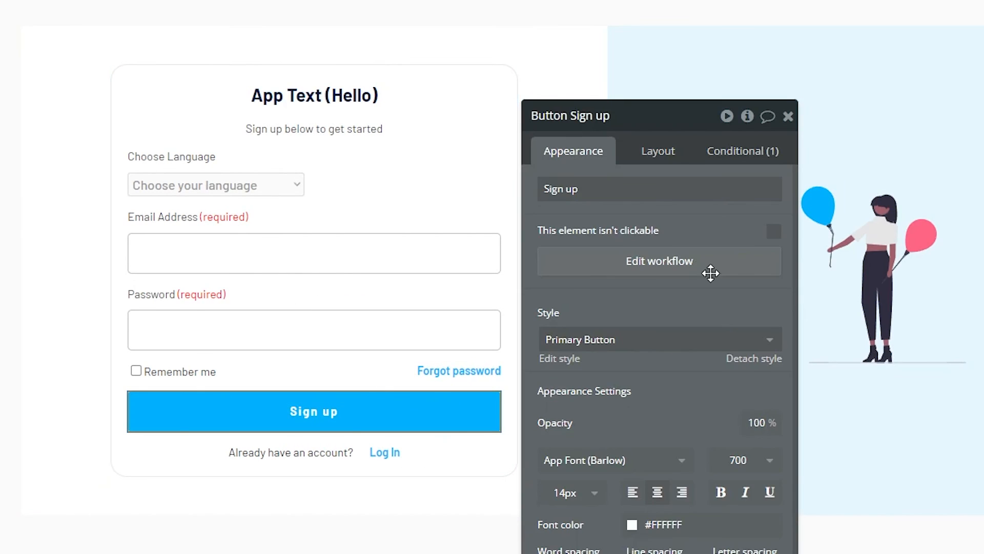
{"action": "left_click", "coordinate": [741, 150]}
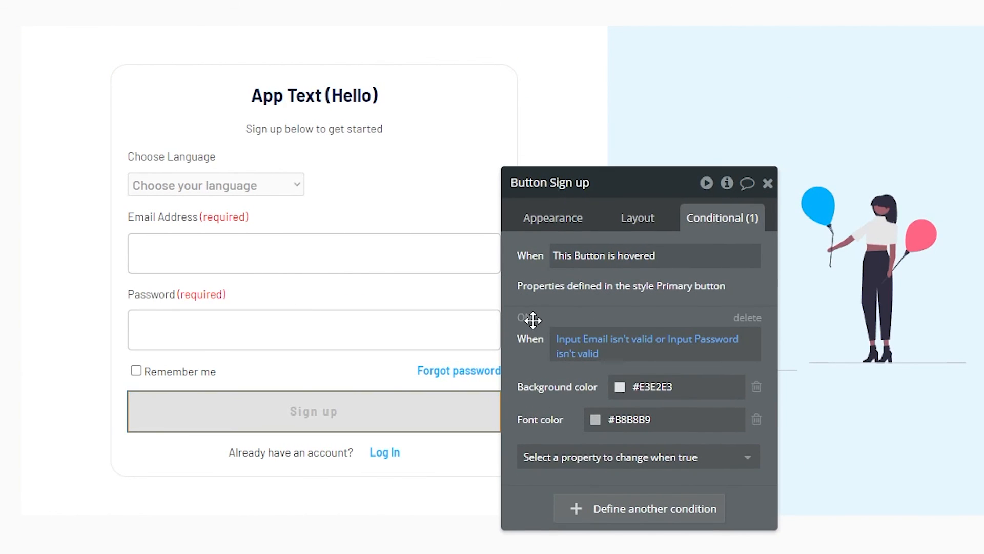
{"action": "left_click", "coordinate": [526, 317]}
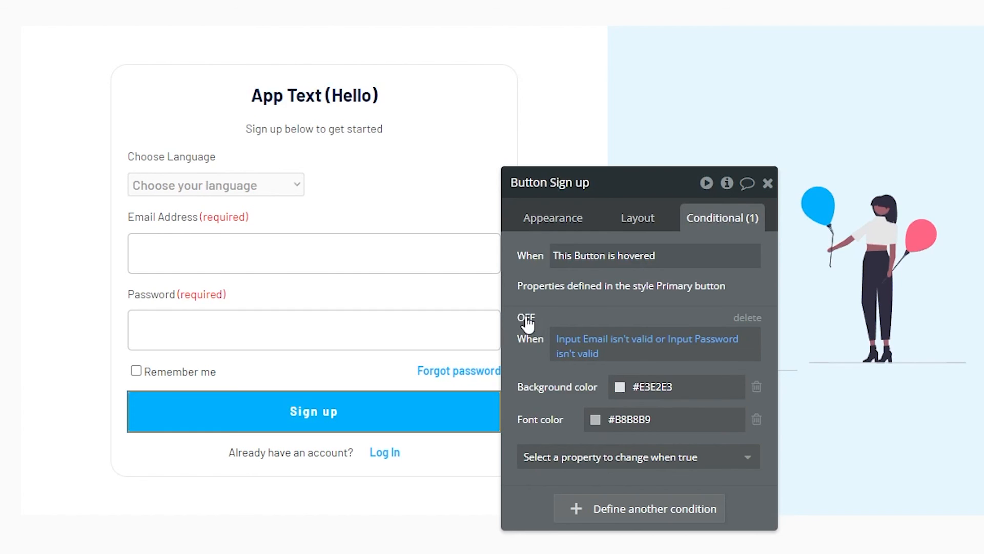